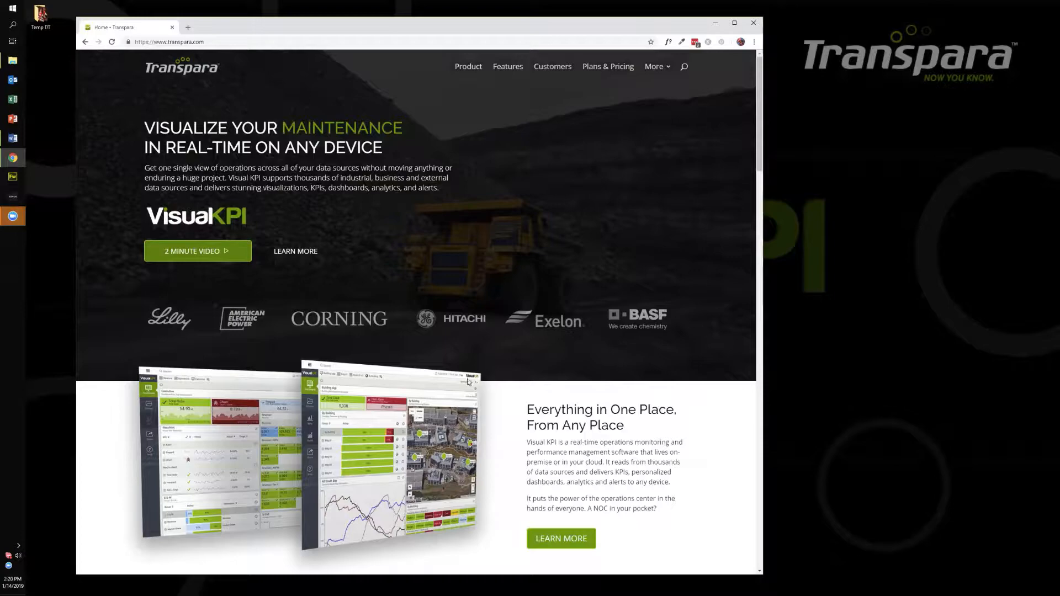
Step: Go to More > System Requirements and scroll to the Visual KPI Designer requirements tables
{"action": "left_click", "coordinate": [854, 94]}
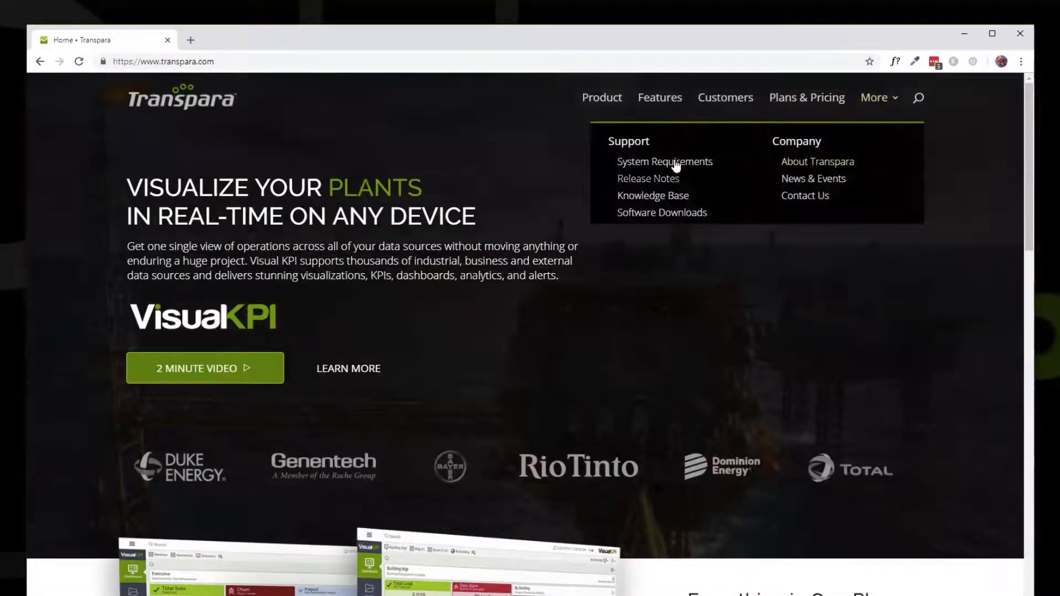
{"action": "left_click", "coordinate": [664, 162]}
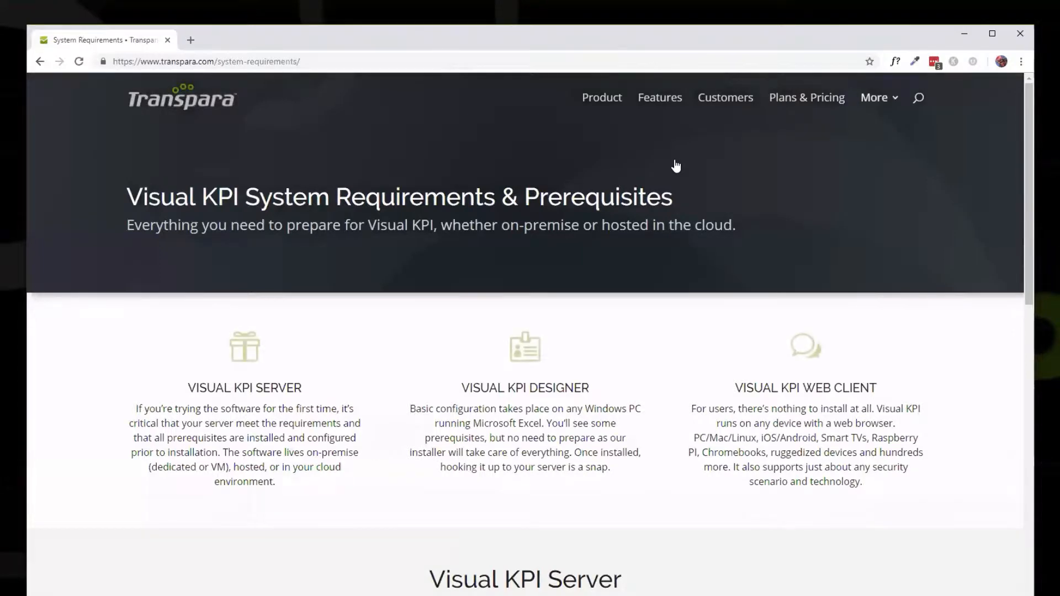
{"action": "scroll", "scroll_direction": "down", "scroll_amount": 3}
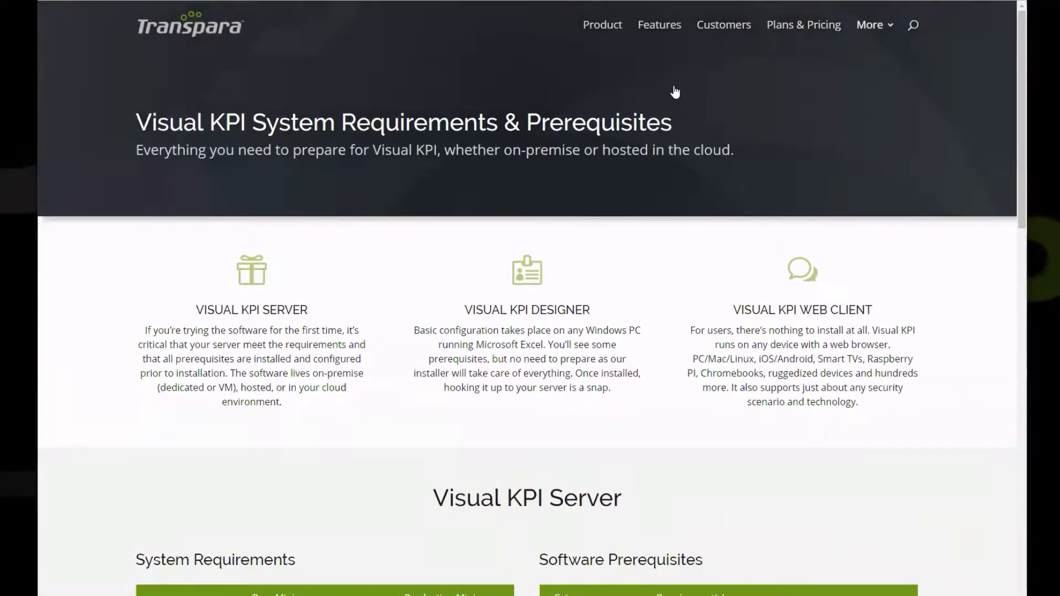
{"action": "scroll", "scroll_direction": "down", "scroll_amount": 3}
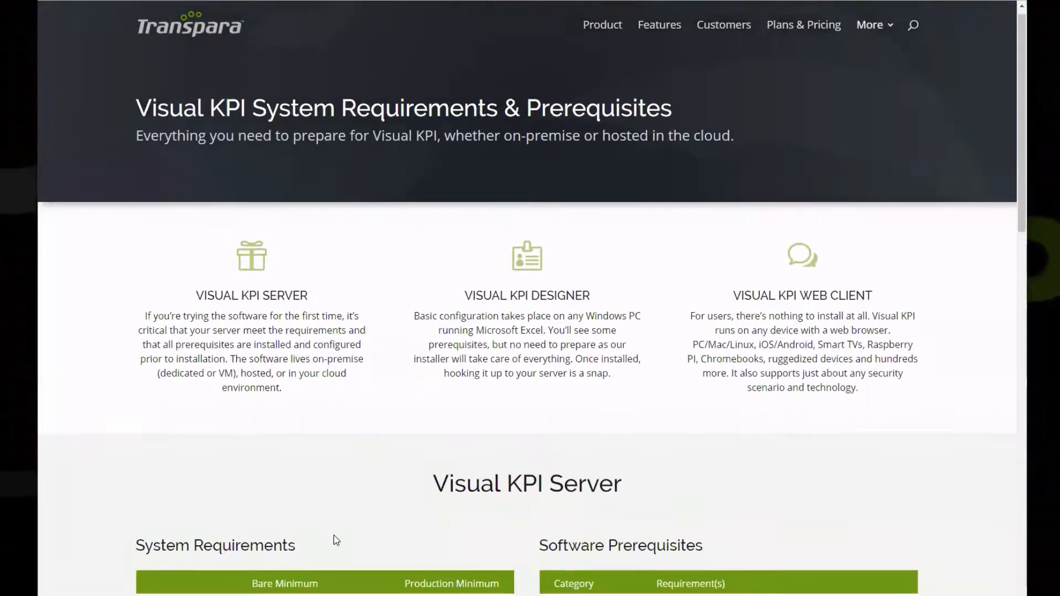
{"action": "scroll", "scroll_direction": "down", "scroll_amount": 3}
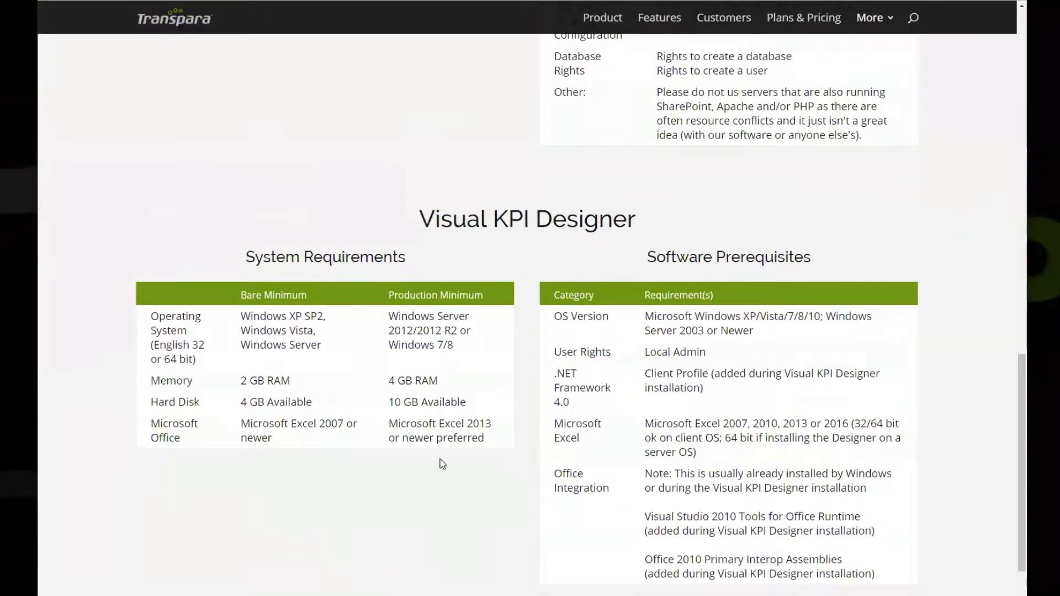
{"action": "mouse_move", "coordinate": [476, 196]}
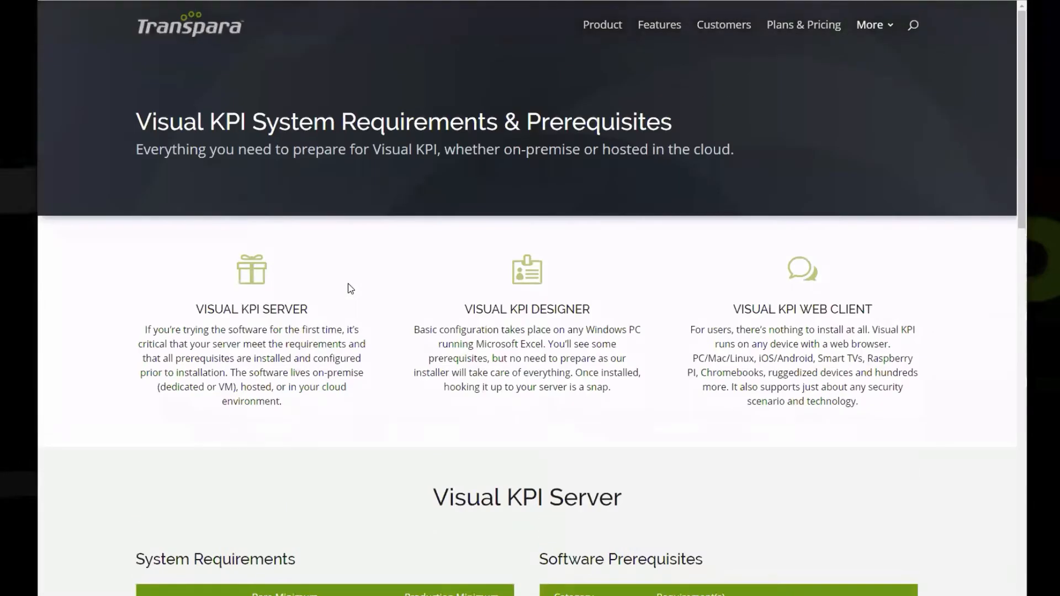
Step: Log in via More > Software Downloads and scroll to the Visual KPI v5 Current Release section
{"action": "left_click", "coordinate": [870, 25]}
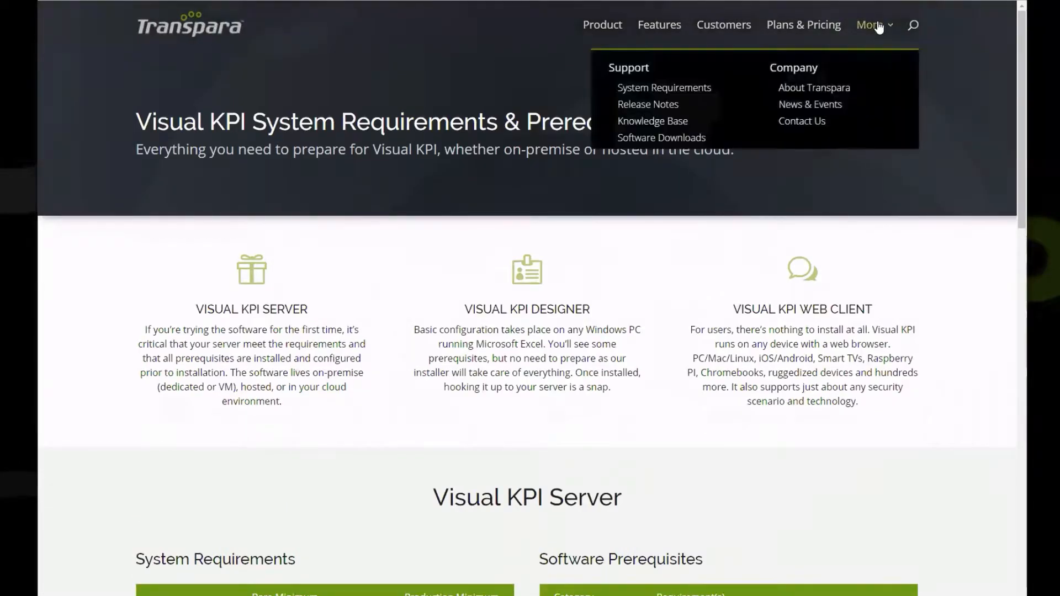
{"action": "mouse_move", "coordinate": [653, 120]}
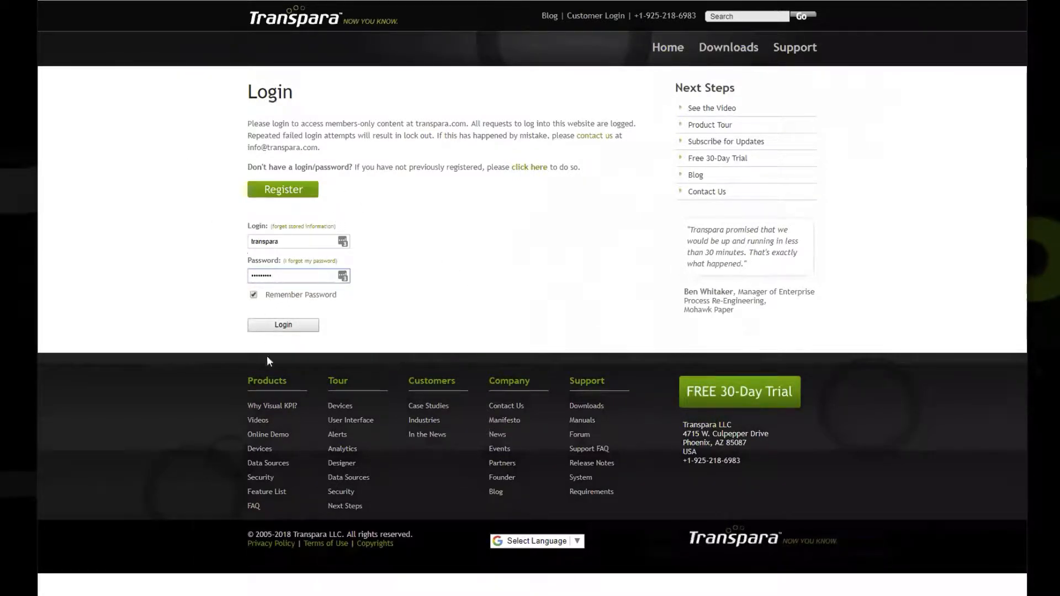
{"action": "left_click", "coordinate": [283, 324]}
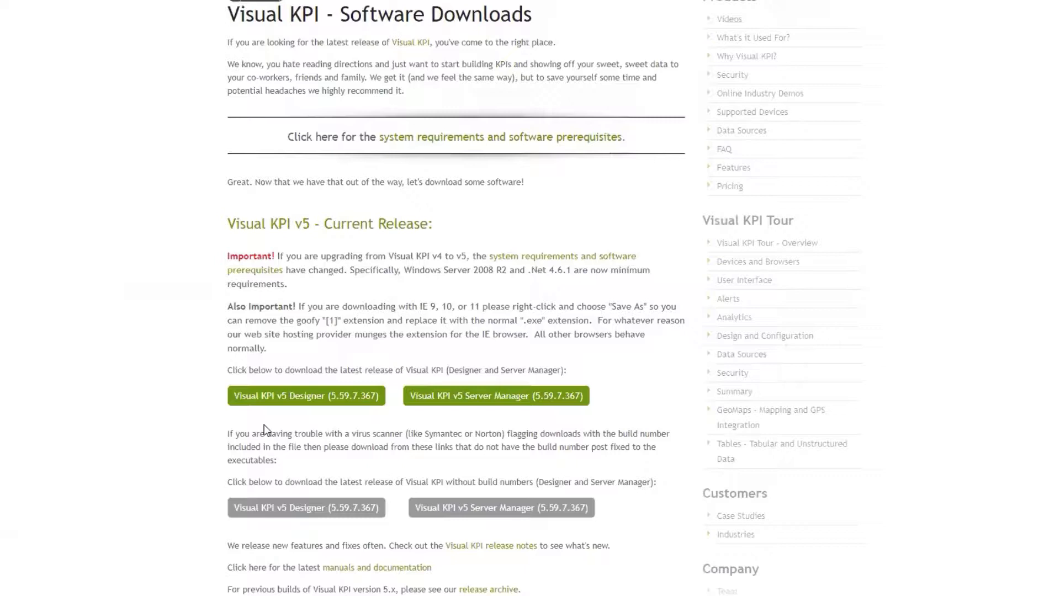
{"action": "scroll", "scroll_direction": "down", "scroll_amount": 3}
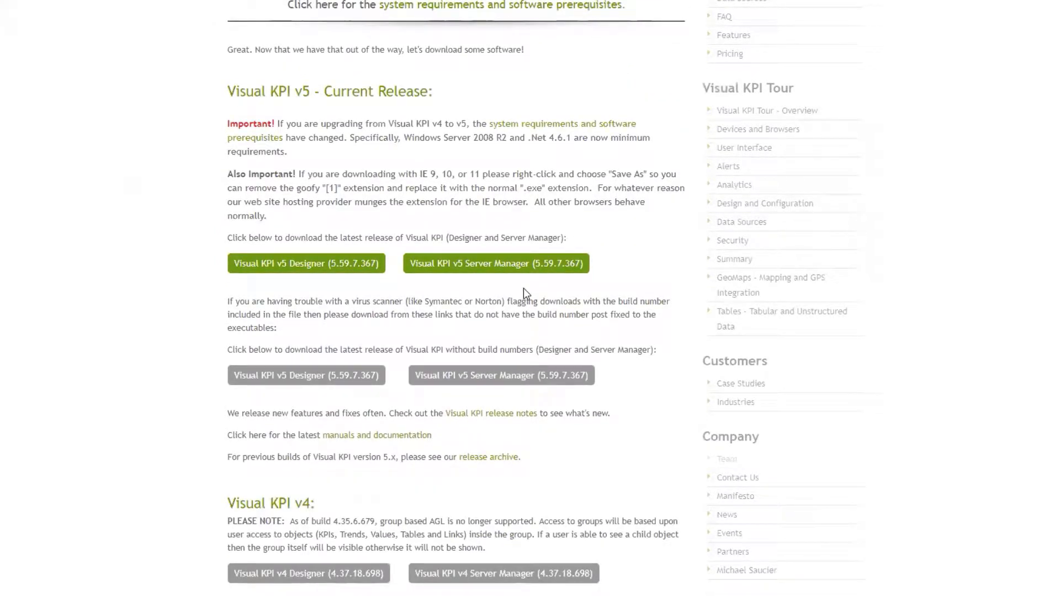
{"action": "mouse_move", "coordinate": [514, 291]}
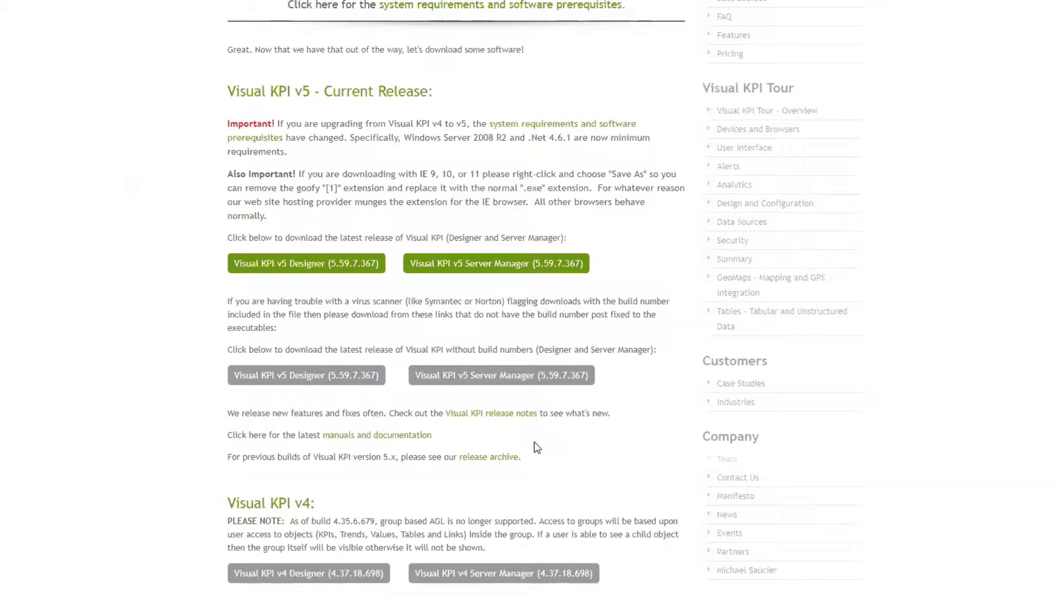
{"action": "scroll", "scroll_direction": "down", "scroll_amount": 3}
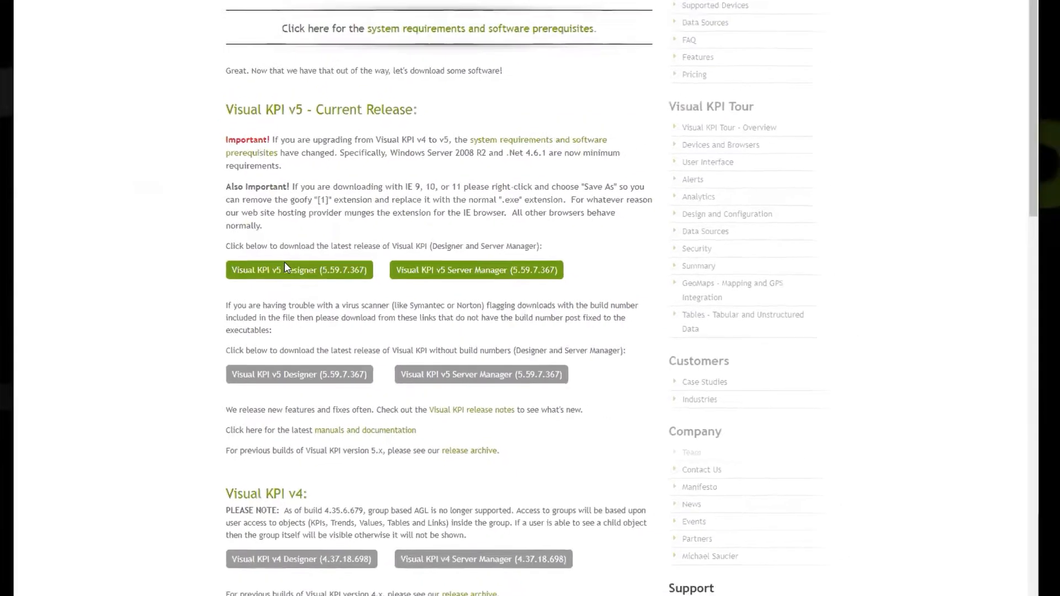
Step: Save the Visual KPI v5 Designer installer to Downloads and run it past the SmartScreen warning
{"action": "left_click", "coordinate": [298, 269]}
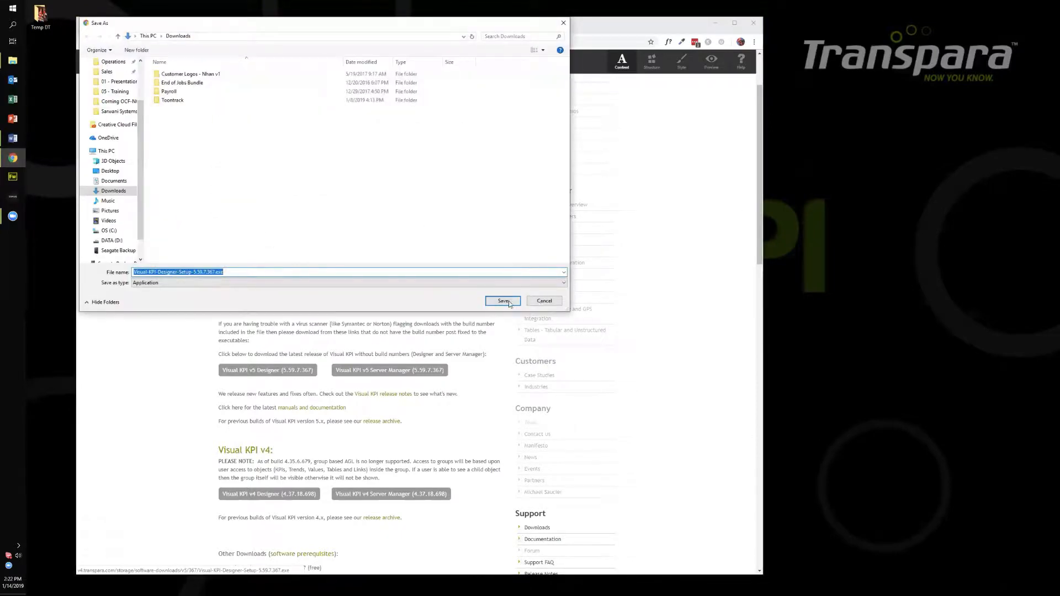
{"action": "left_click", "coordinate": [502, 301]}
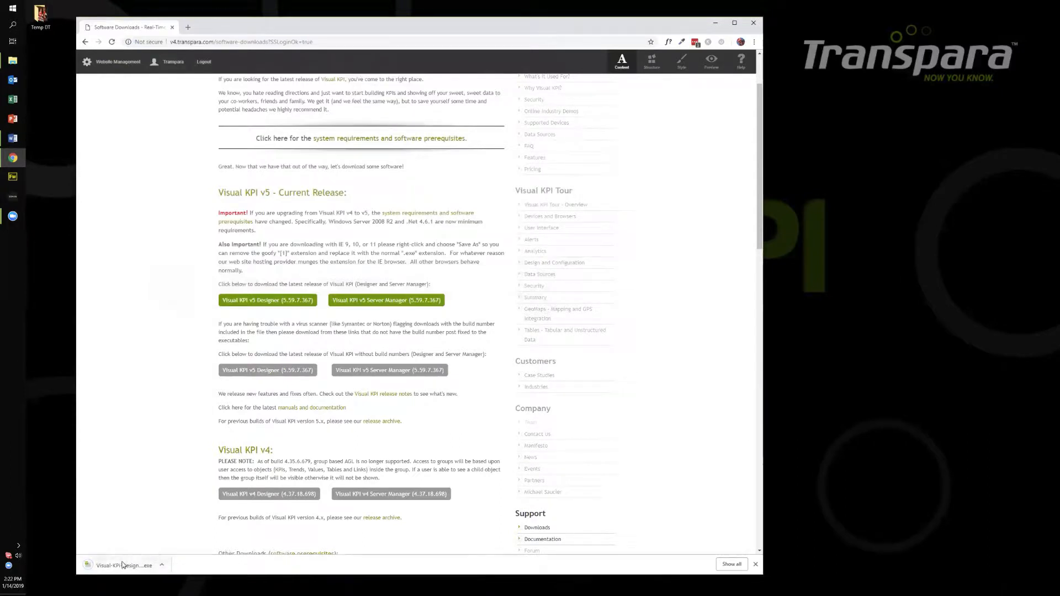
{"action": "left_click", "coordinate": [124, 565]}
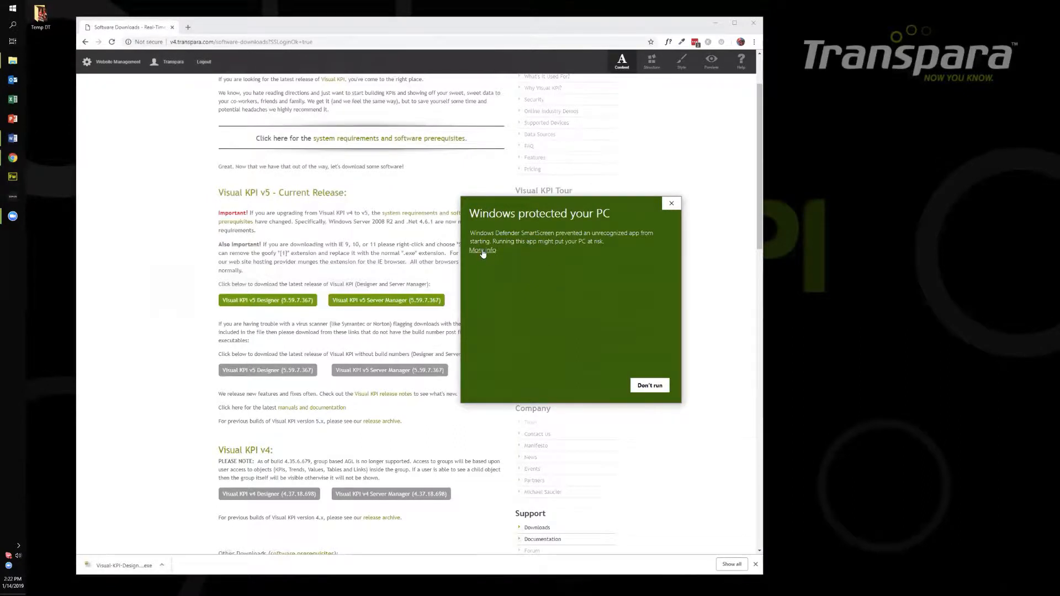
{"action": "left_click", "coordinate": [482, 250]}
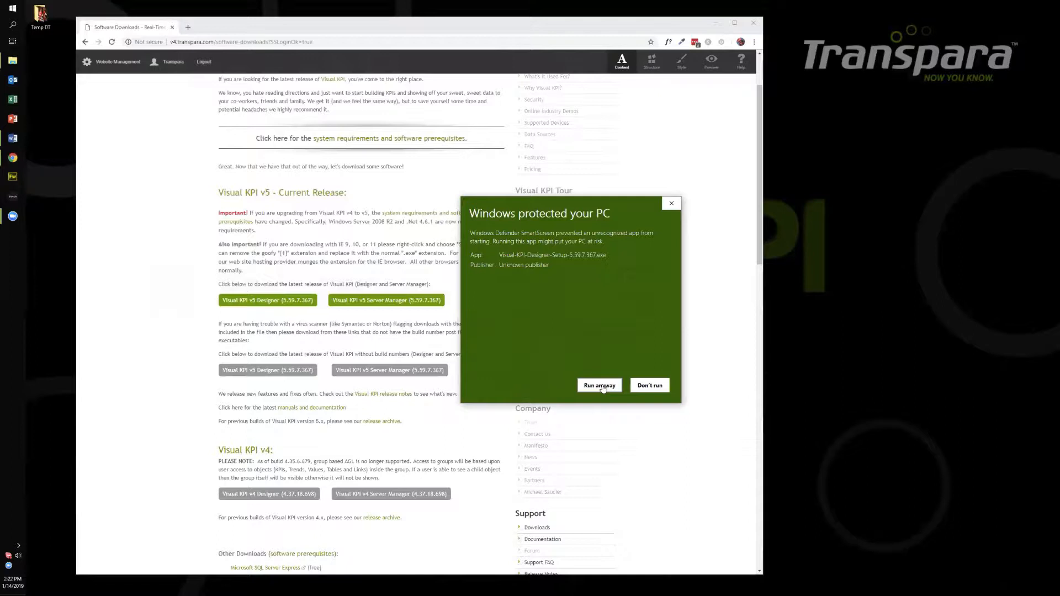
{"action": "left_click", "coordinate": [599, 386]}
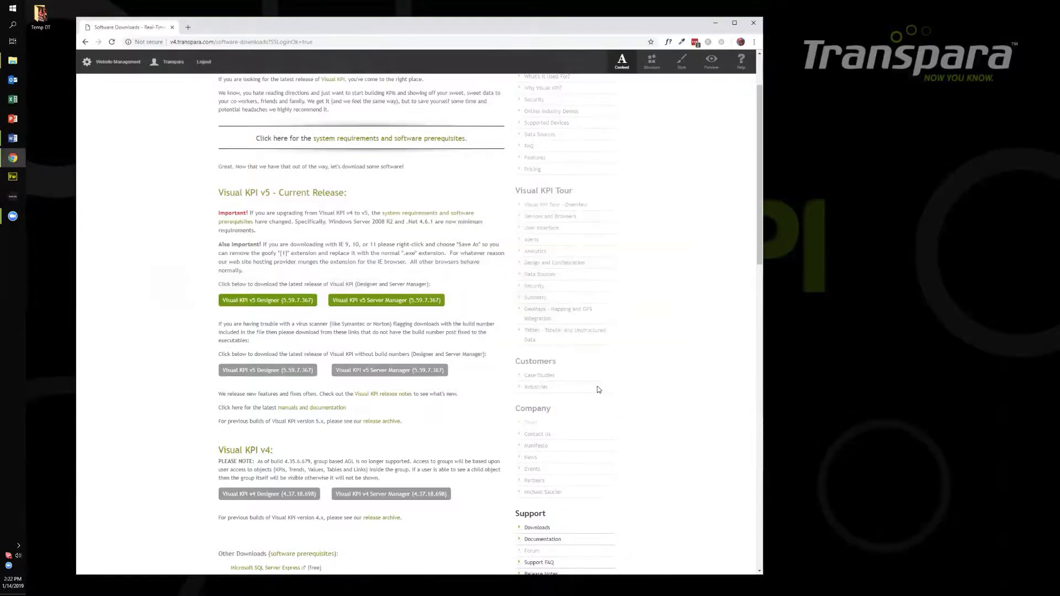
Step: Cancel the Designer's Modify/Repair/Remove setup without changes, finish, and close Chrome
{"action": "left_click", "coordinate": [268, 300]}
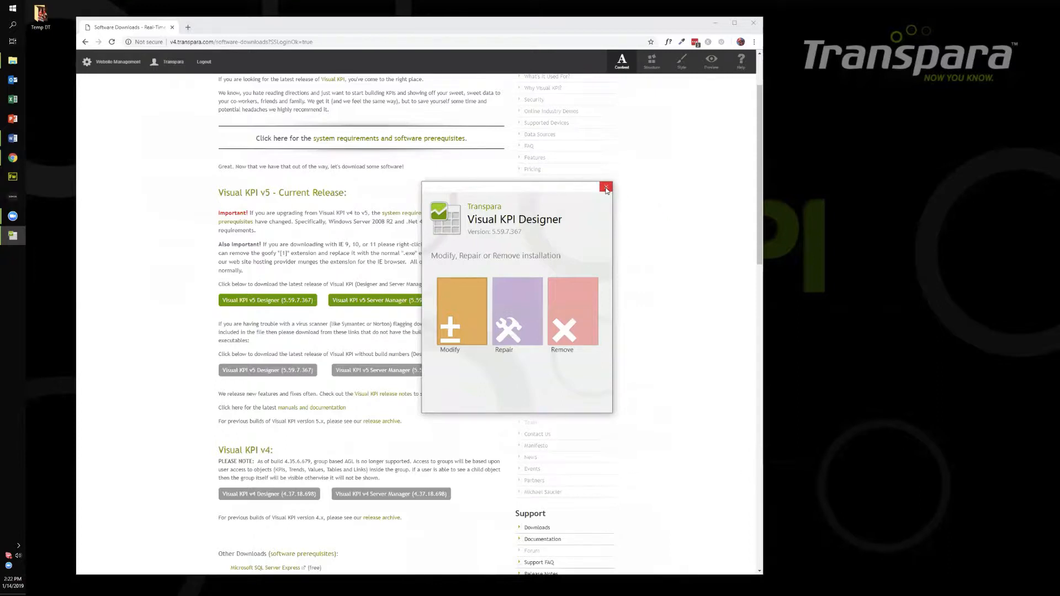
{"action": "left_click", "coordinate": [606, 188]}
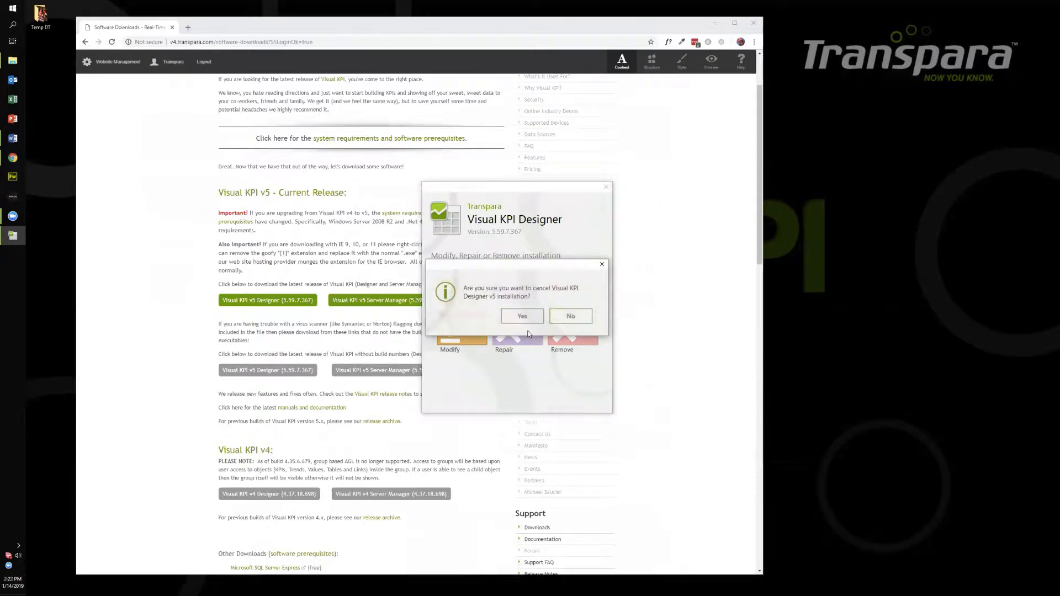
{"action": "left_click", "coordinate": [521, 316]}
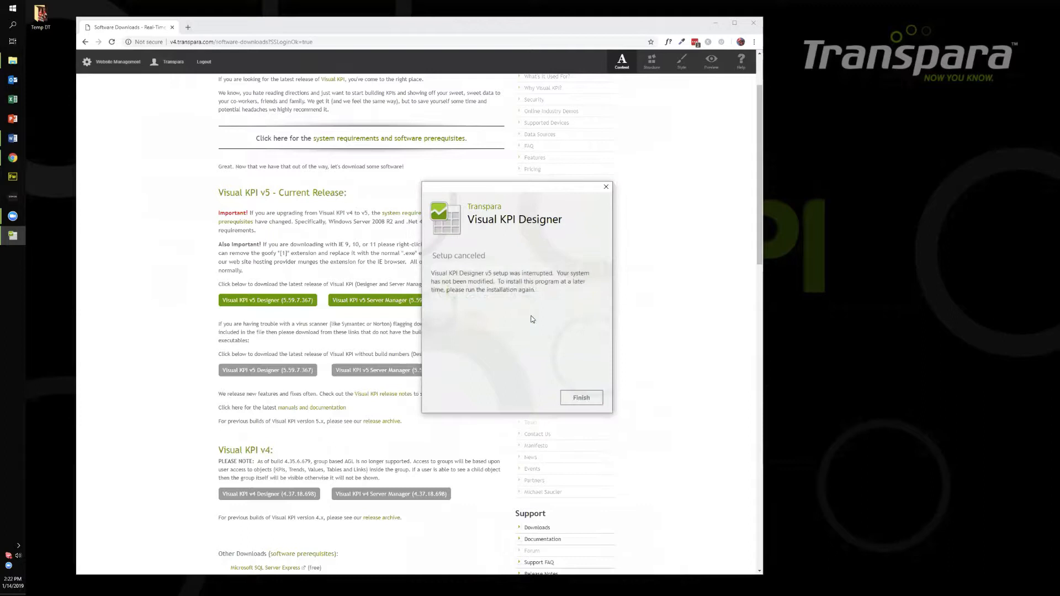
{"action": "left_click", "coordinate": [581, 398]}
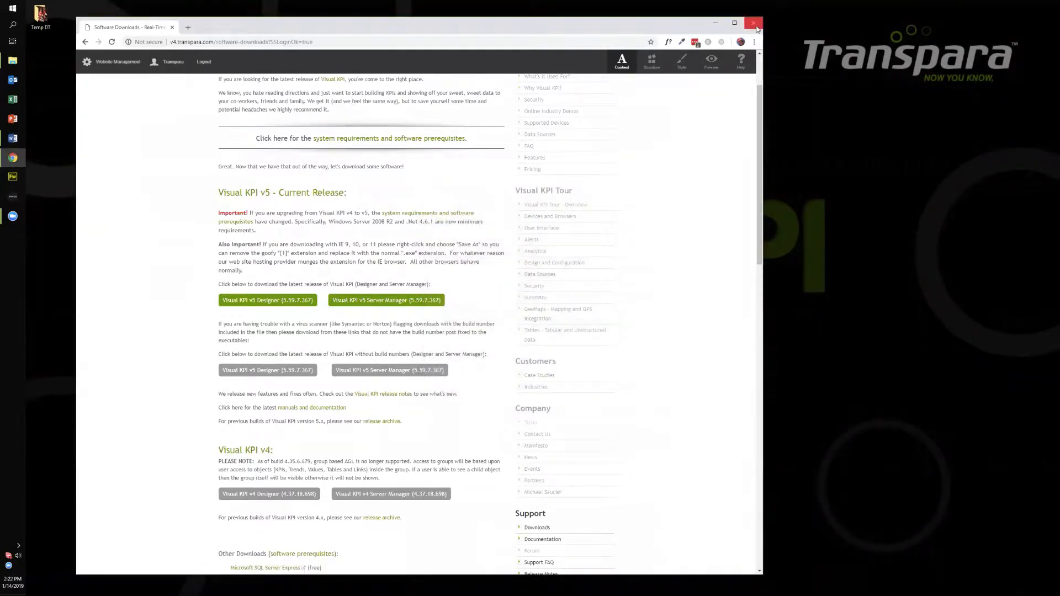
{"action": "left_click", "coordinate": [755, 23]}
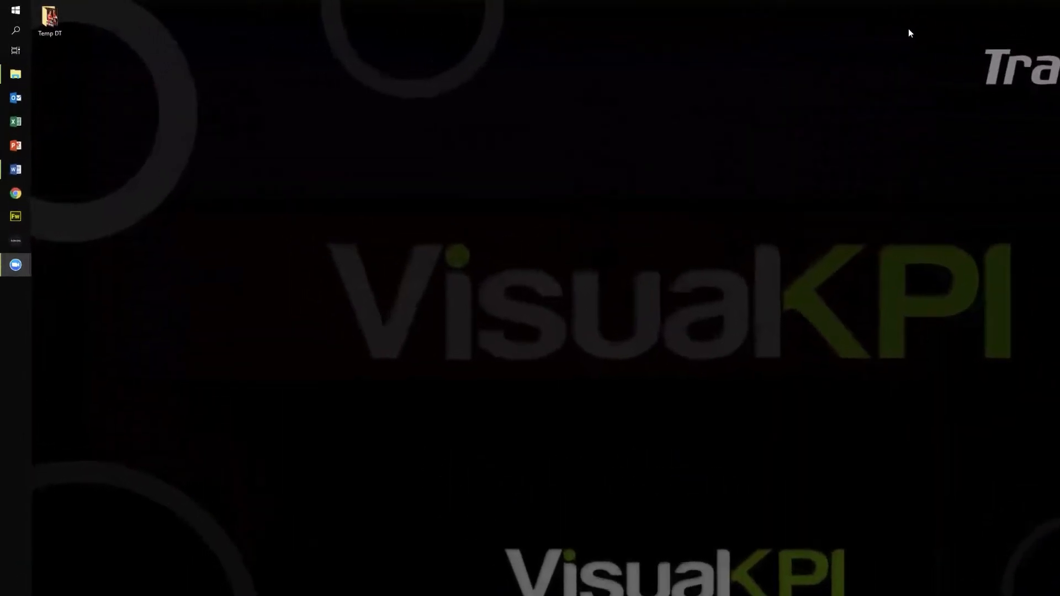
Step: Launch the Visual KPI Designer v5 tile from Start and open Instance Connections in Excel
{"action": "left_click", "coordinate": [15, 10]}
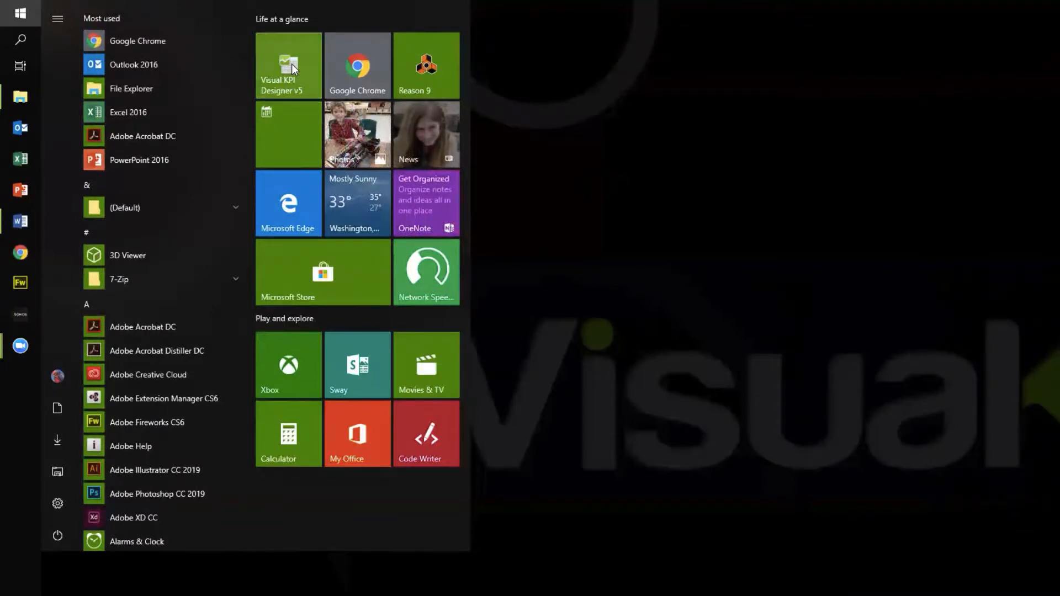
{"action": "left_click", "coordinate": [287, 66]}
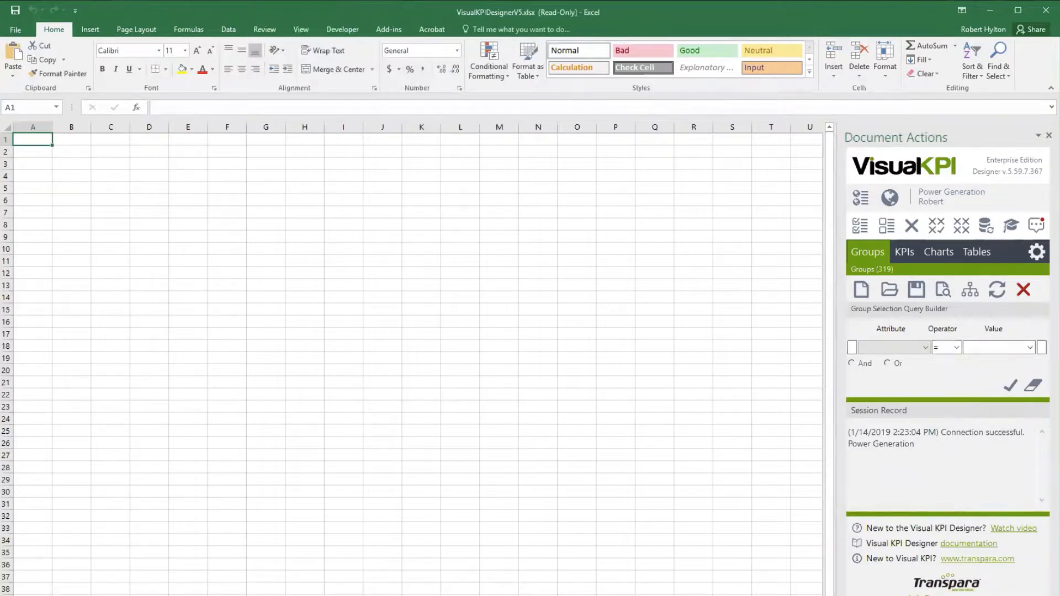
{"action": "left_click", "coordinate": [939, 252]}
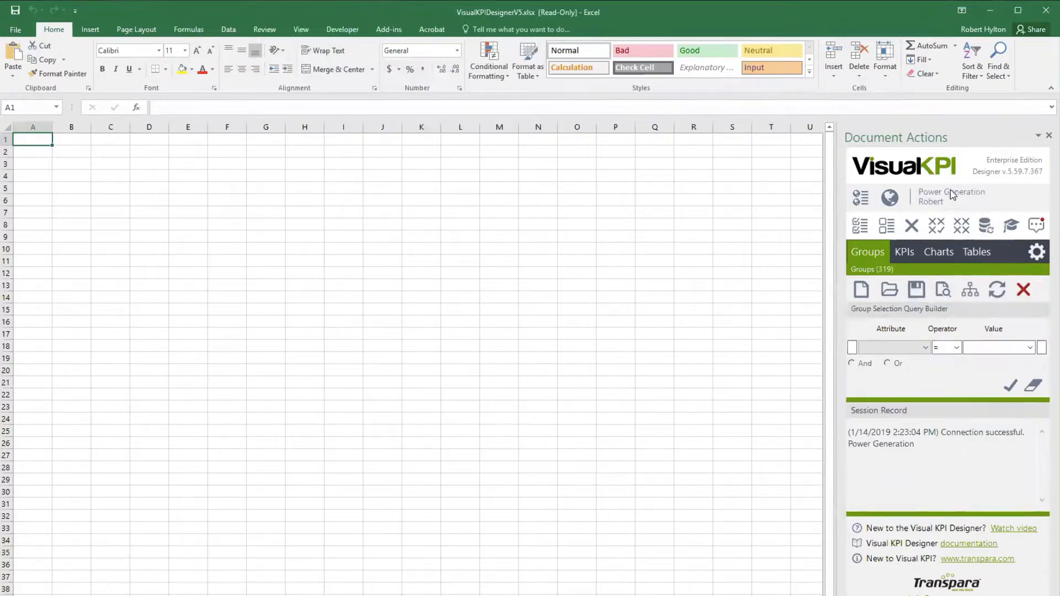
{"action": "mouse_move", "coordinate": [1007, 204]}
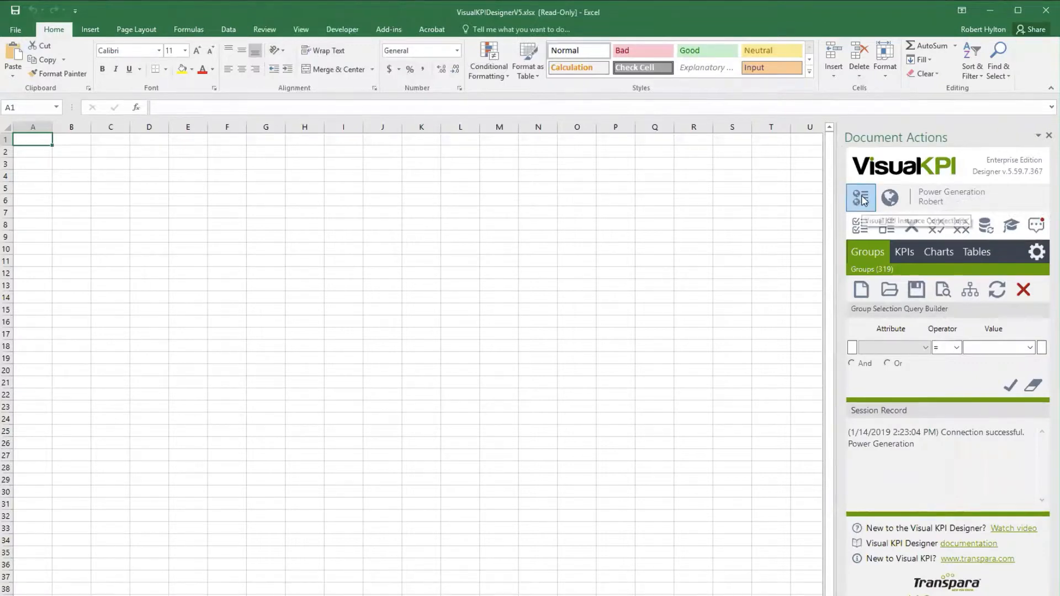
{"action": "left_click", "coordinate": [861, 198]}
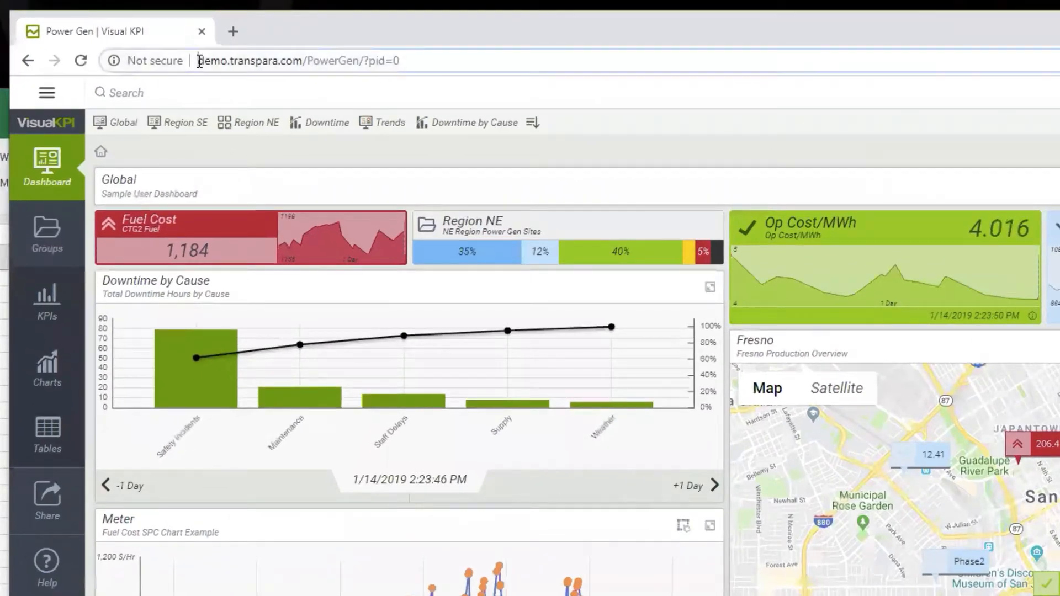
Step: Select demo.transpara.com/PowerGen in the Power Gen dashboard's address bar
{"action": "double_click", "coordinate": [251, 61]}
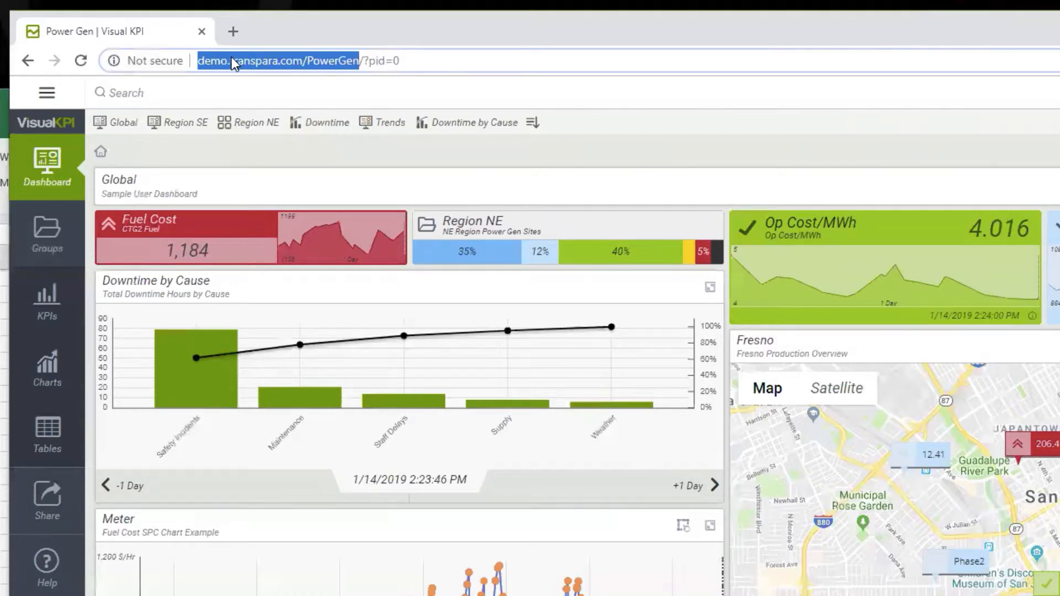
{"action": "mouse_move", "coordinate": [290, 70]}
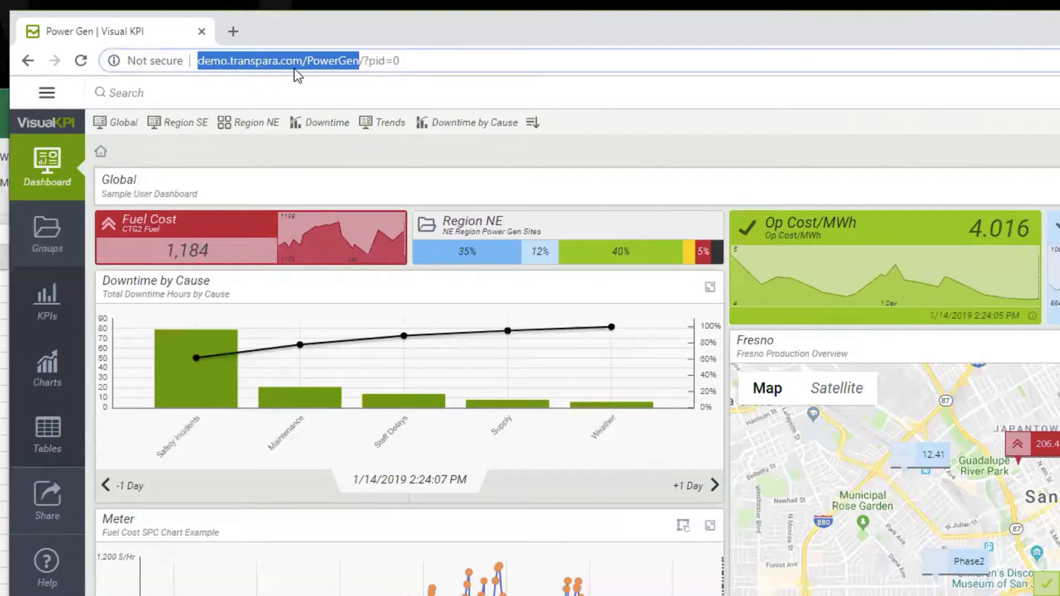
{"action": "mouse_move", "coordinate": [48, 229]}
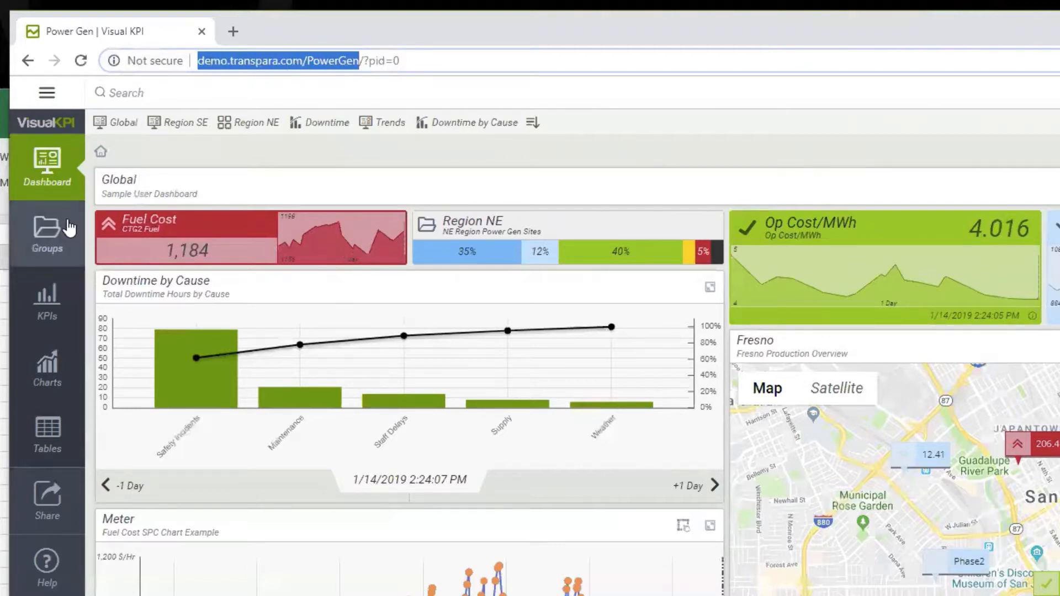
{"action": "mouse_move", "coordinate": [133, 140]}
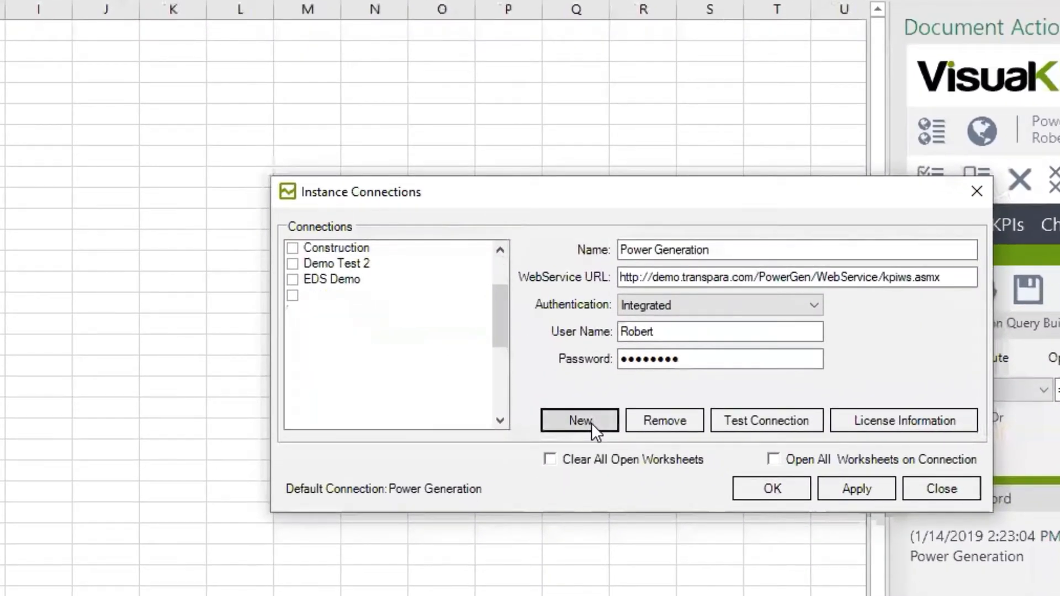
{"action": "left_click", "coordinate": [579, 421]}
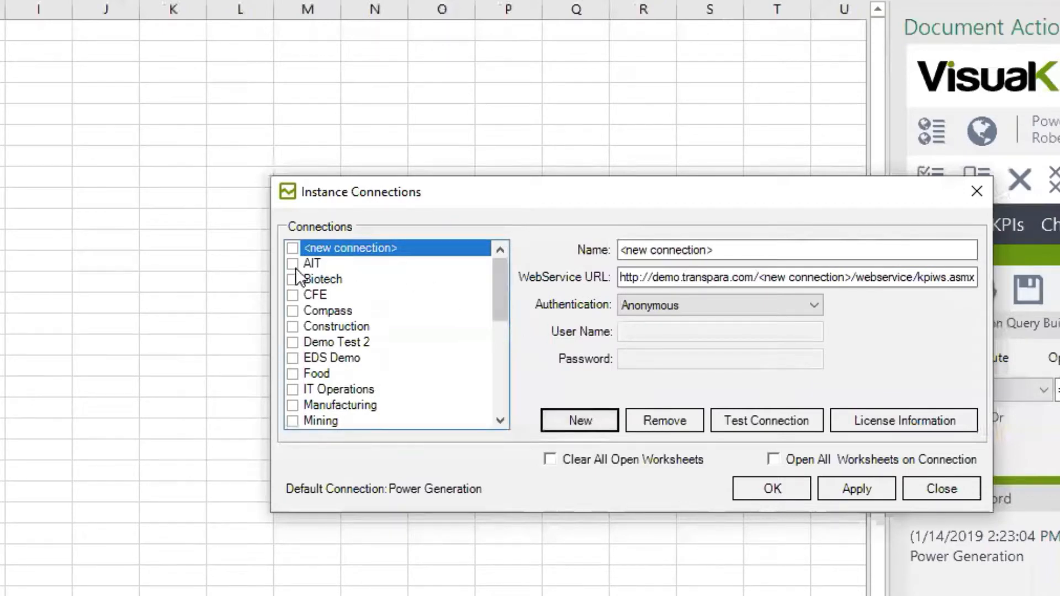
{"action": "left_click", "coordinate": [293, 248]}
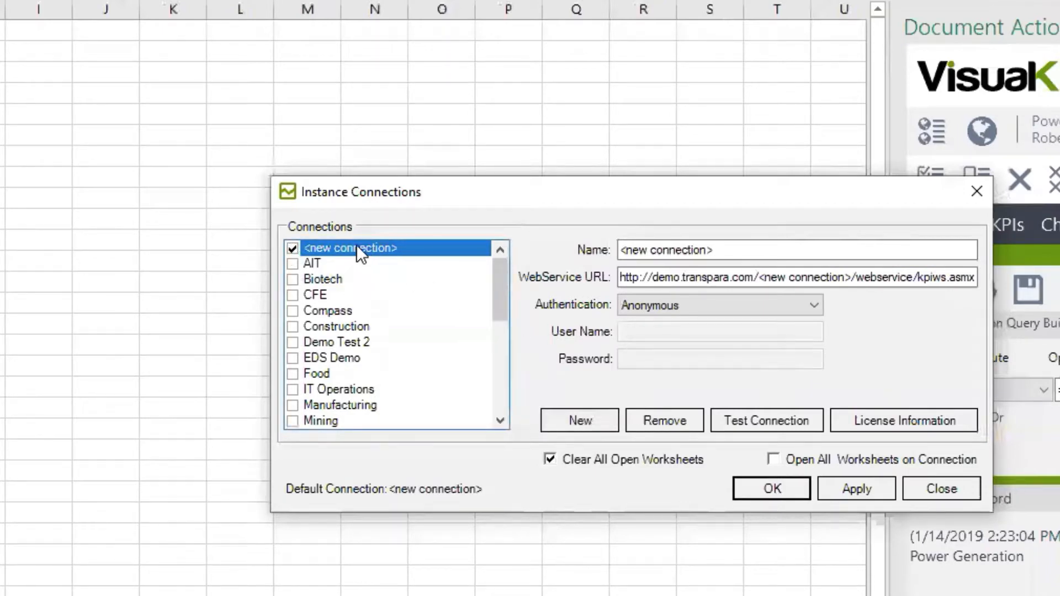
{"action": "left_click", "coordinate": [796, 249]}
{"action": "type", "text": "PowerGen2"}
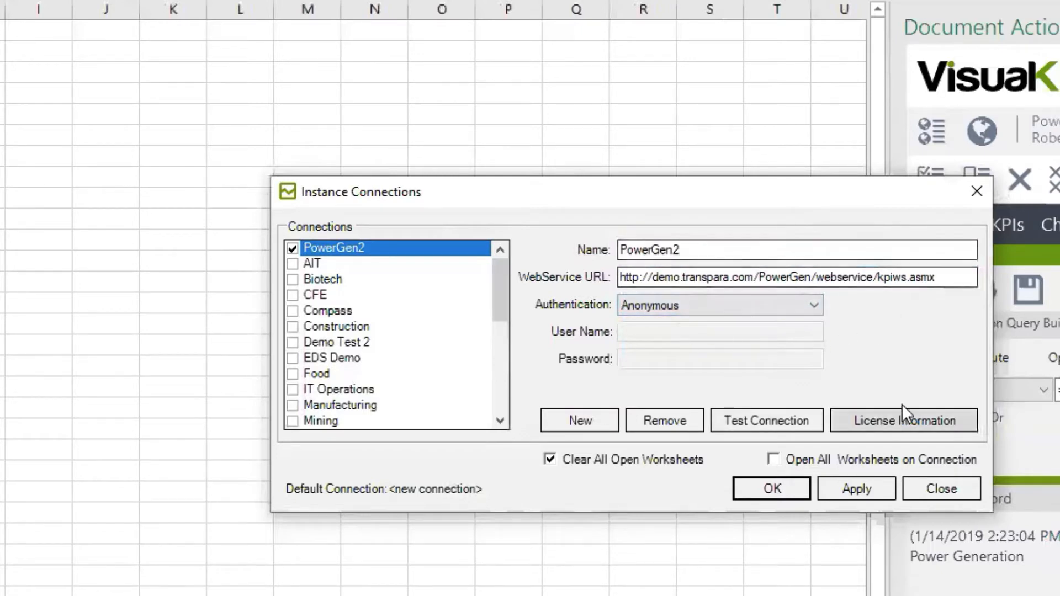
{"action": "mouse_move", "coordinate": [840, 413]}
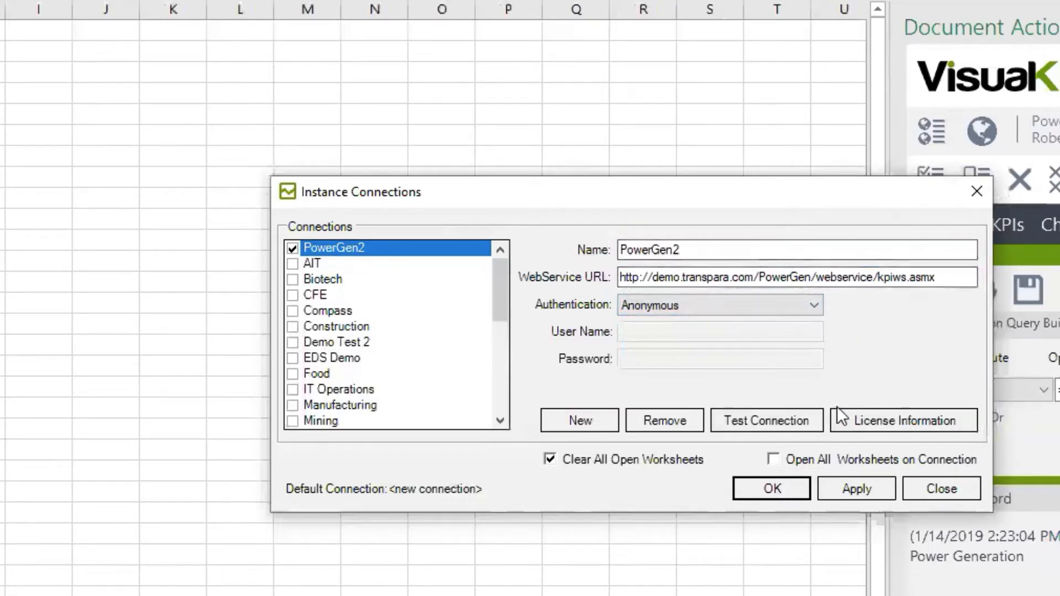
{"action": "mouse_move", "coordinate": [862, 386]}
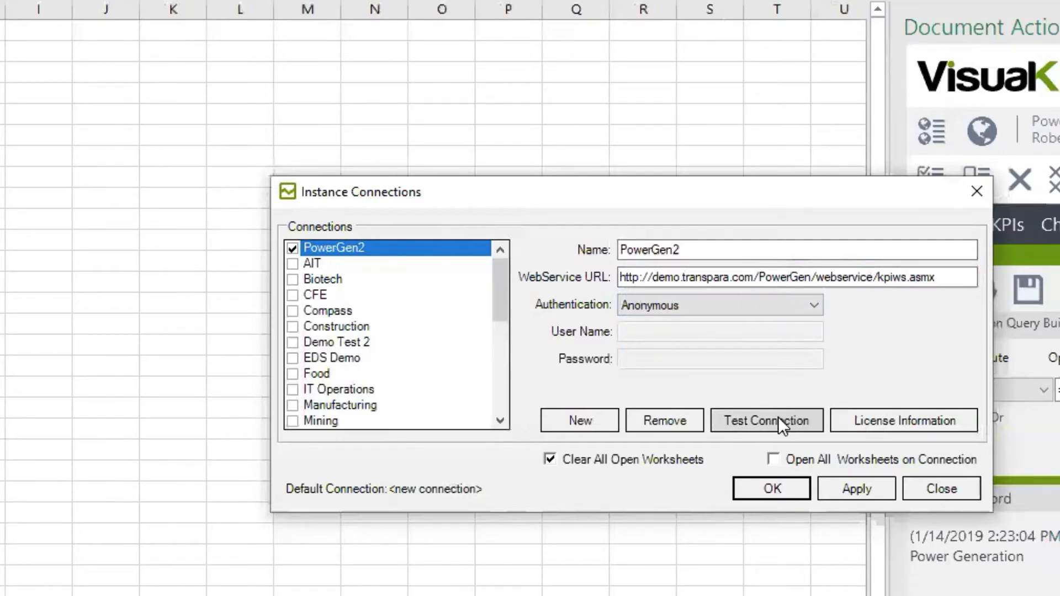
Step: Test PowerGen2 successfully against server 5.59.7.367 and apply it as the active connection
{"action": "left_click", "coordinate": [767, 420]}
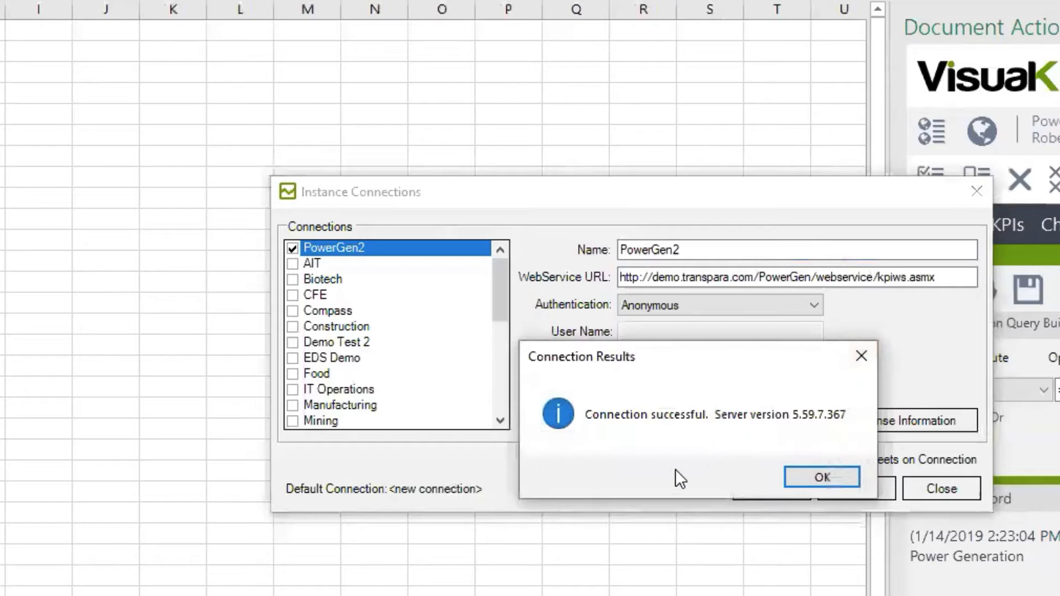
{"action": "mouse_move", "coordinate": [823, 478]}
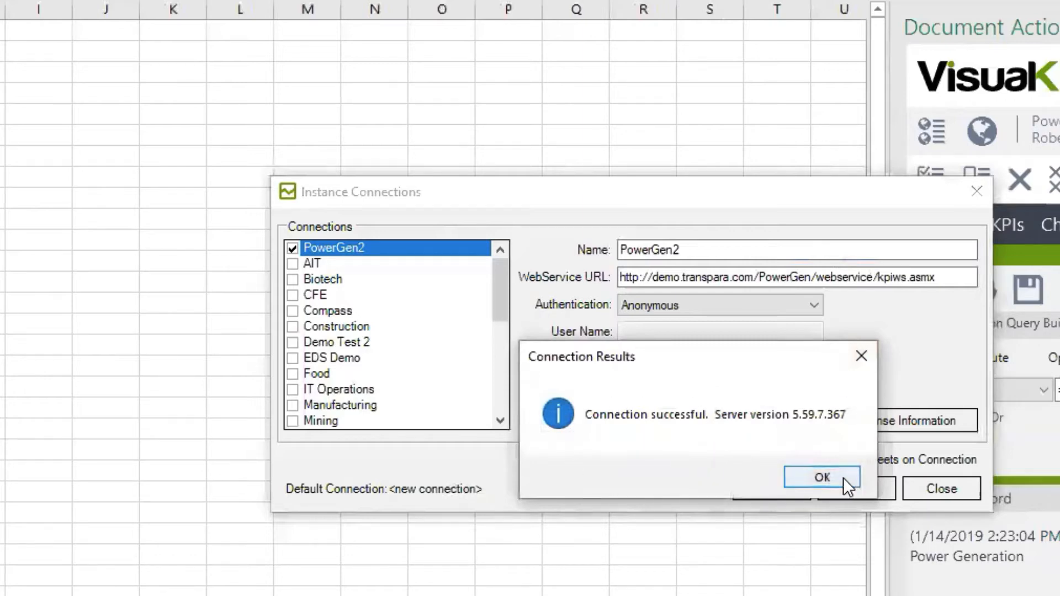
{"action": "left_click", "coordinate": [822, 477]}
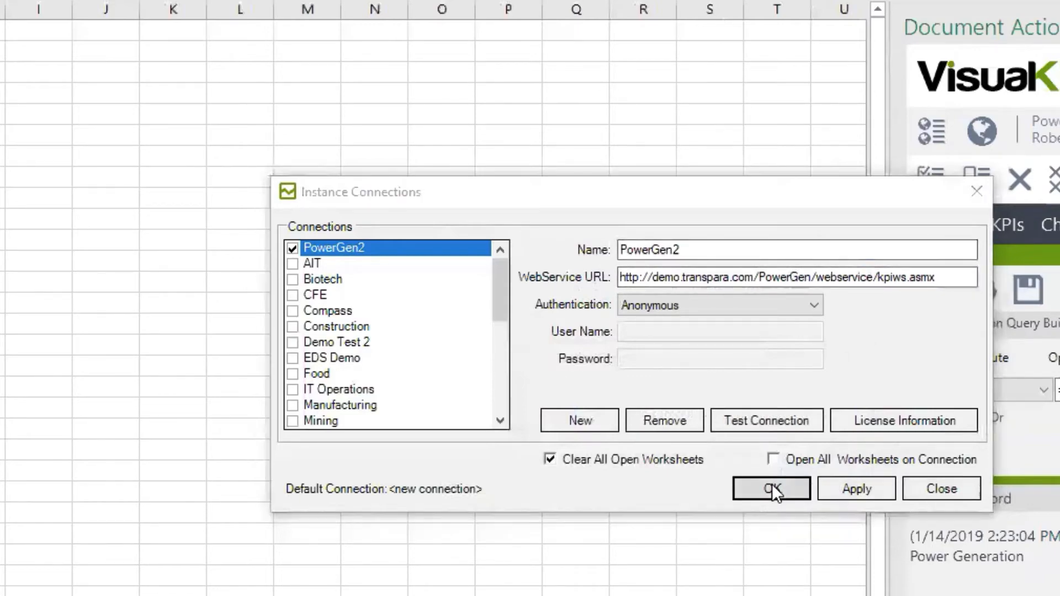
{"action": "left_click", "coordinate": [771, 488]}
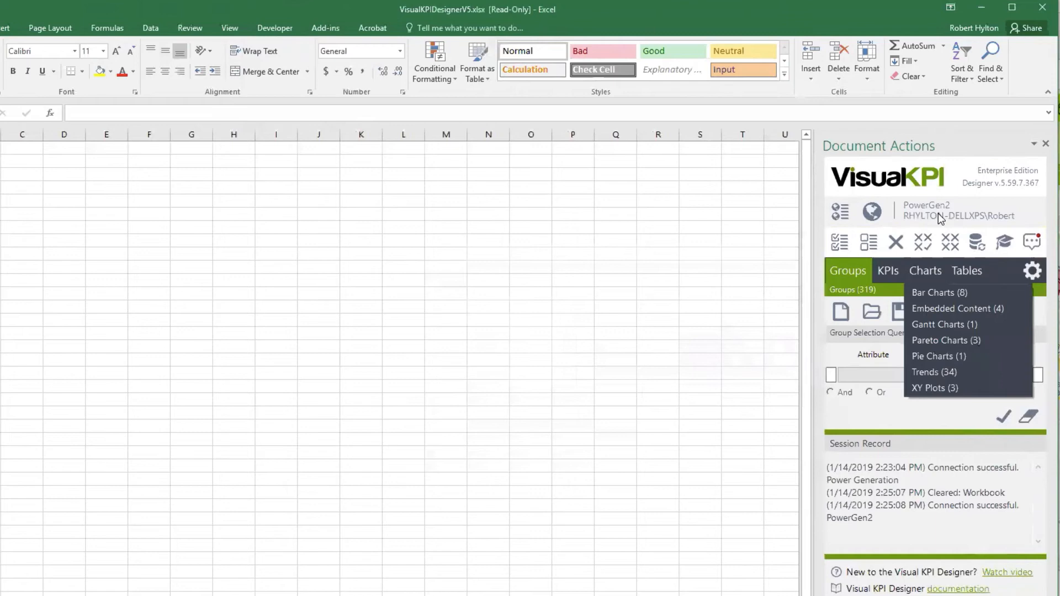
{"action": "mouse_move", "coordinate": [663, 298]}
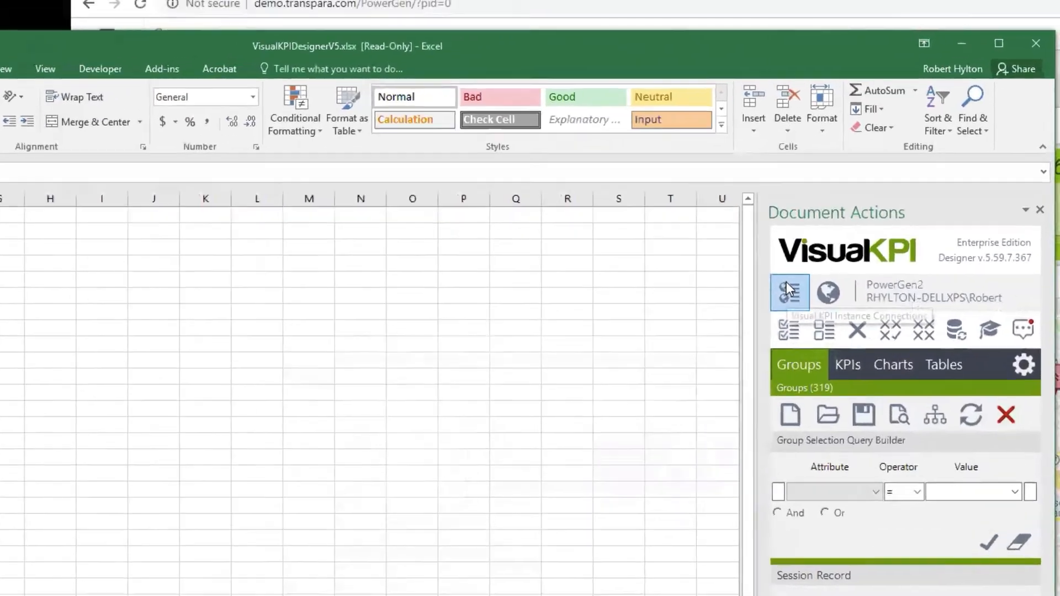
Step: In Instance Connections, select and tick Power Generation, then confirm with OK
{"action": "left_click", "coordinate": [789, 292]}
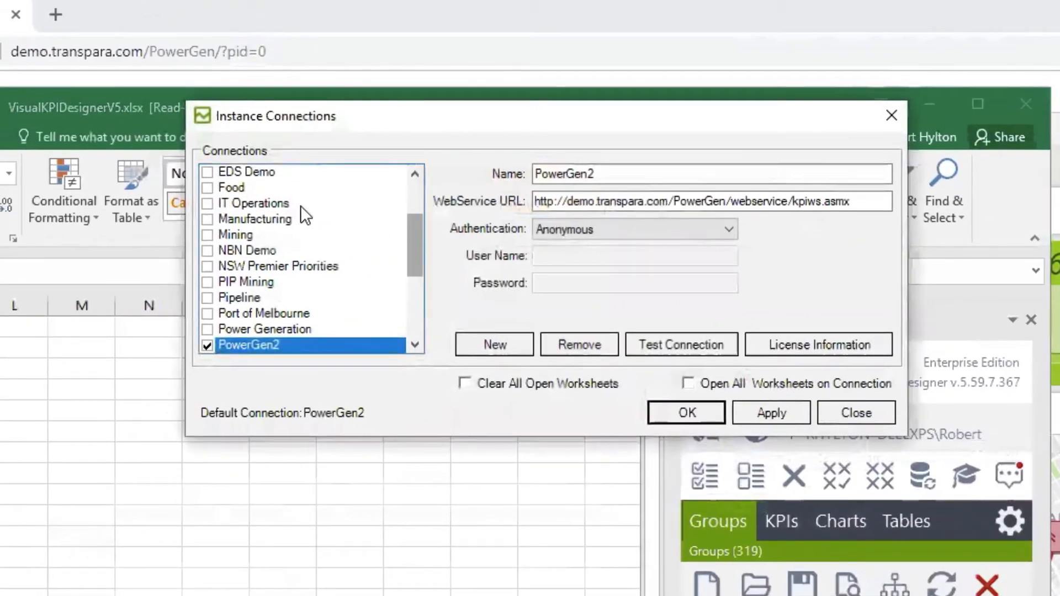
{"action": "left_click", "coordinate": [578, 345]}
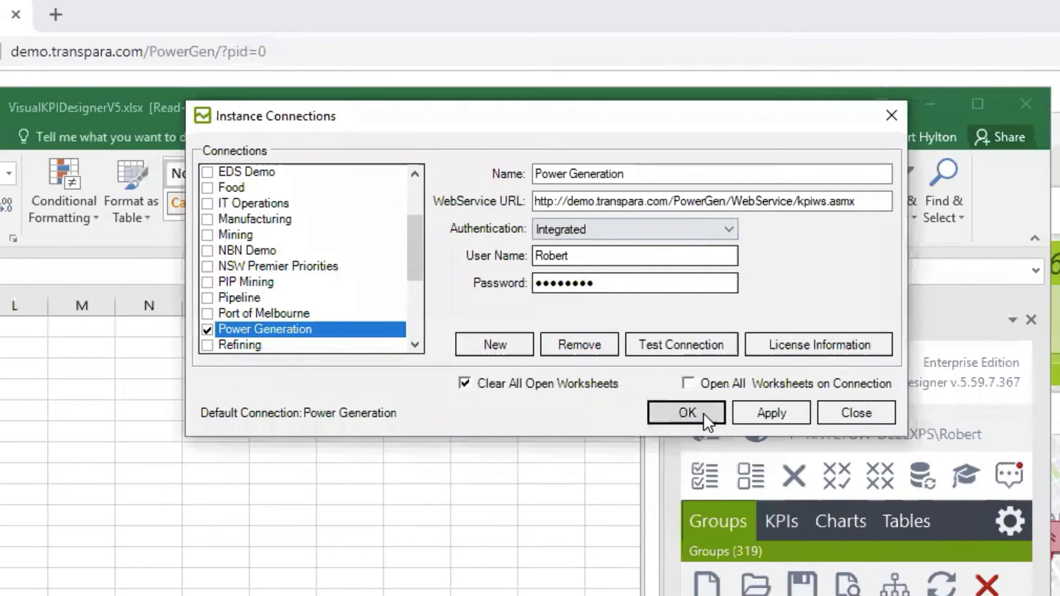
{"action": "left_click", "coordinate": [686, 412]}
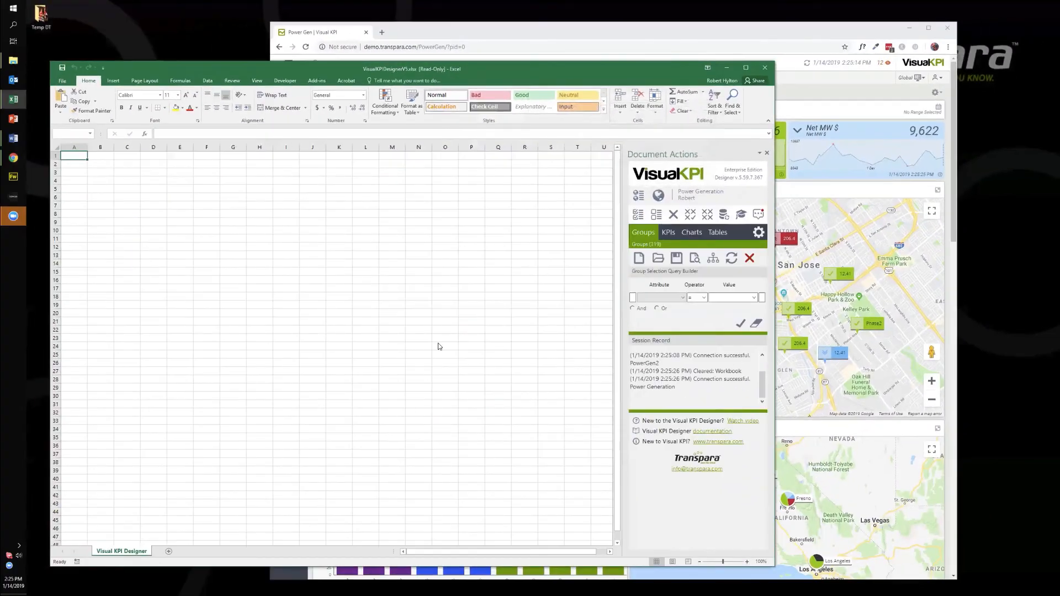